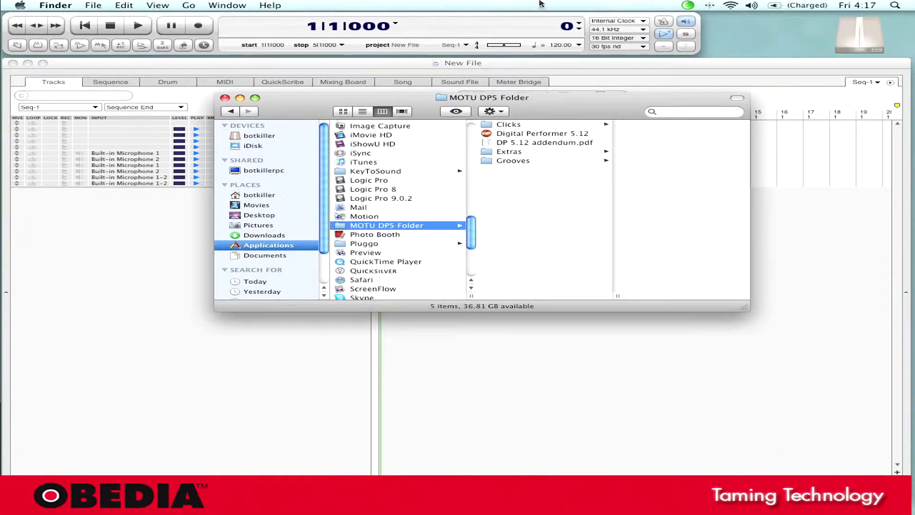
mouse_move(549, 100)
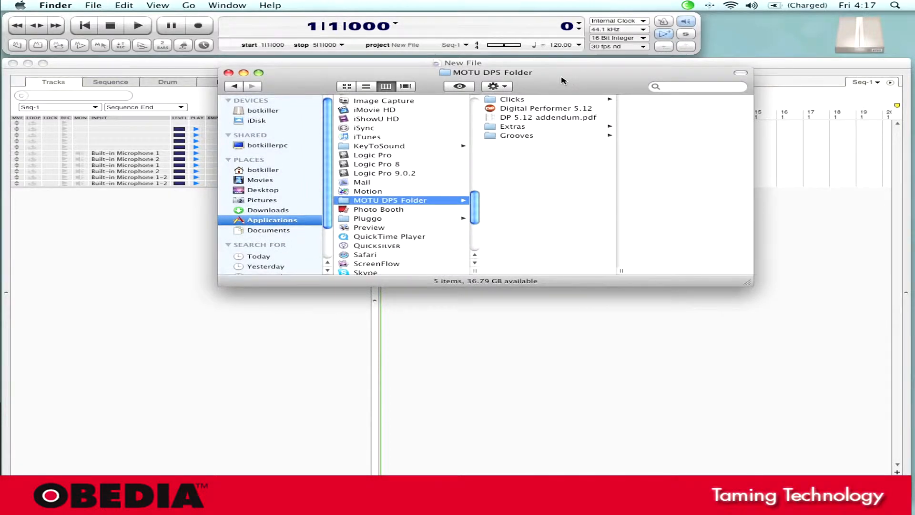
mouse_move(558, 81)
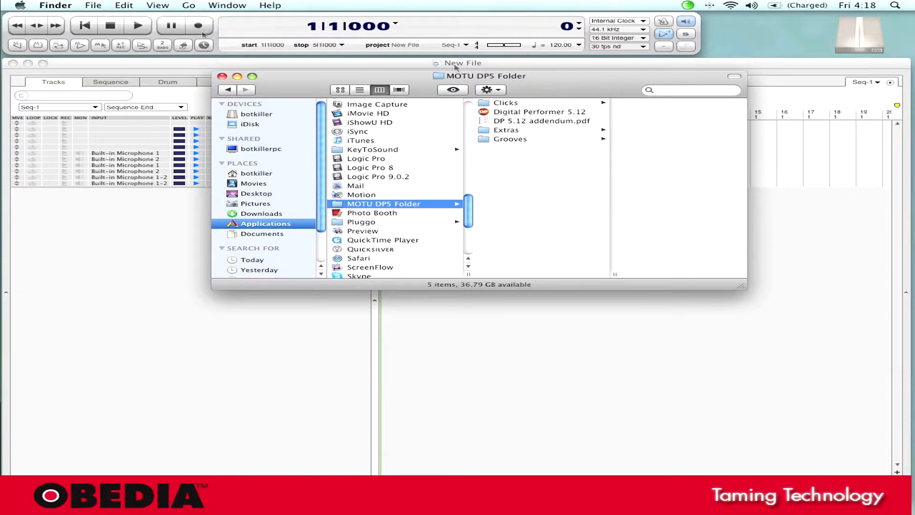
mouse_move(103, 28)
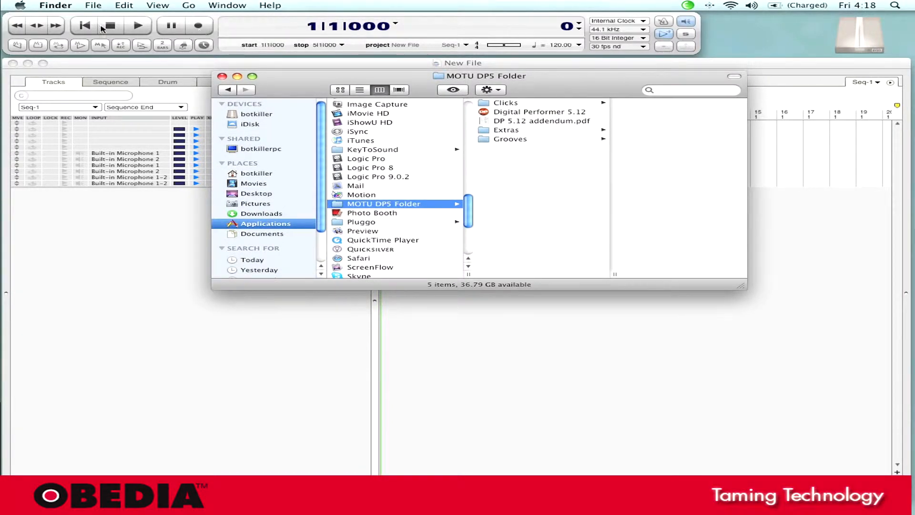
Launch System Preferences from the Apple menu and centre its window
left_click(21, 5)
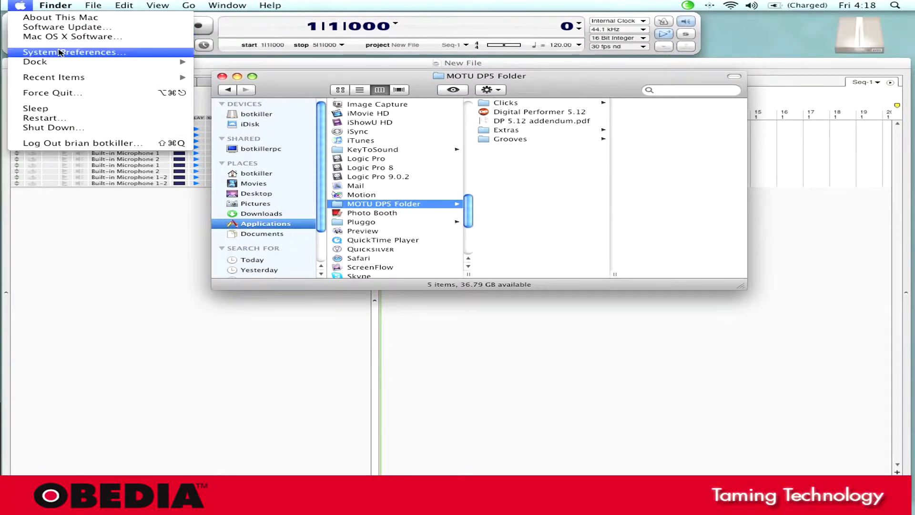
left_click(73, 52)
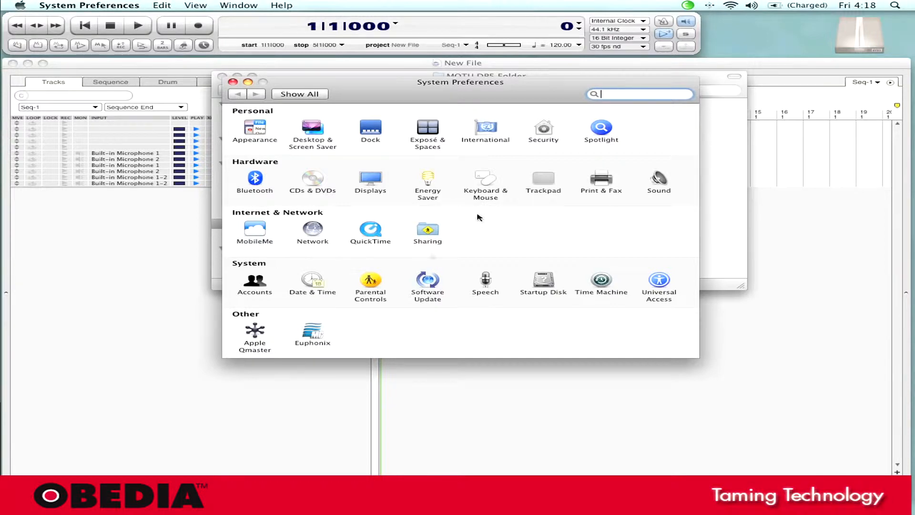
left_click_drag(459, 82, 423, 90)
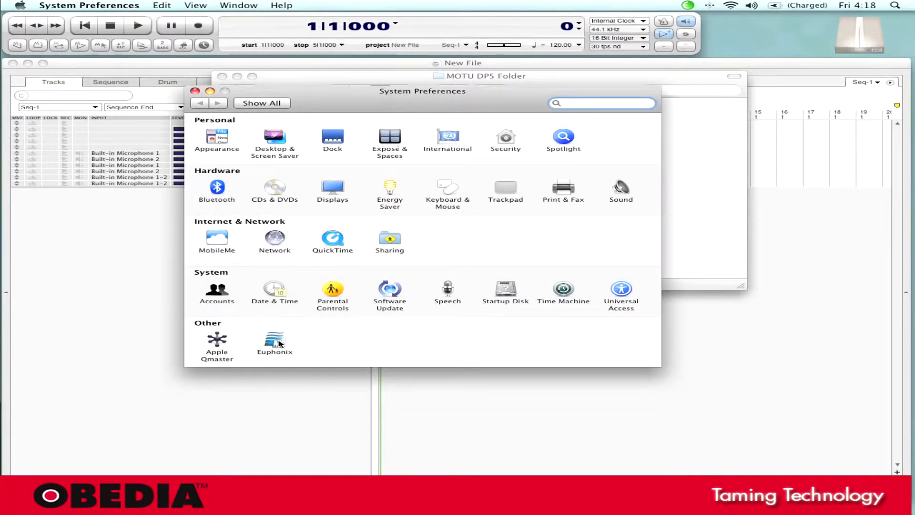
Enter the Euphonix pane (EuCon 2.5.5, Live on MackieControl ports 1–4) and move it aside
left_click(275, 339)
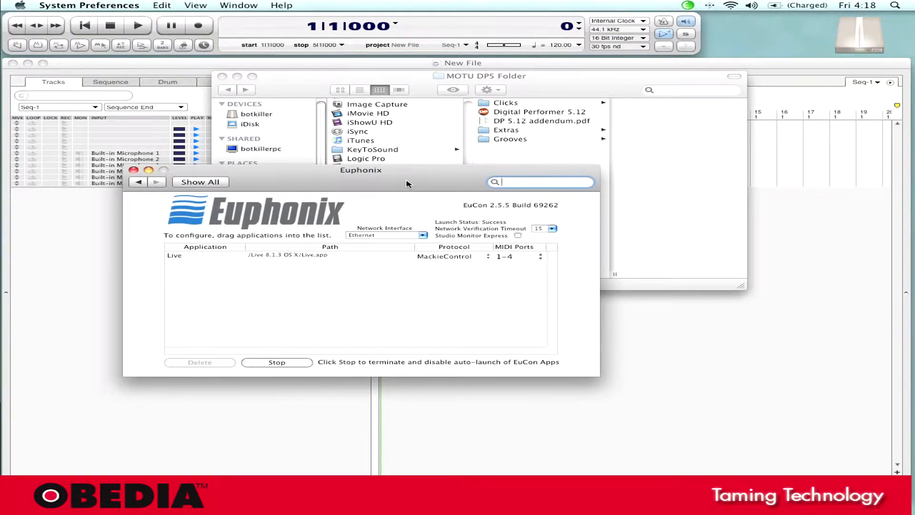
left_click_drag(360, 170, 312, 95)
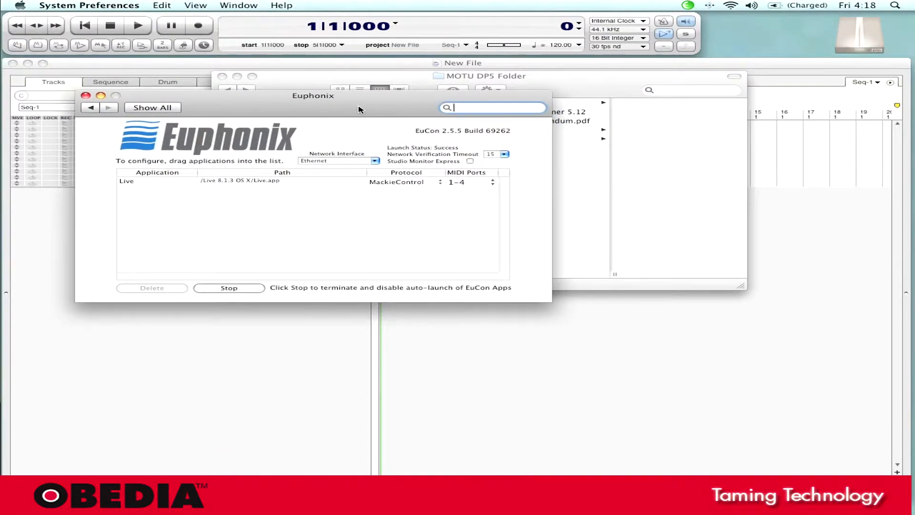
mouse_move(324, 107)
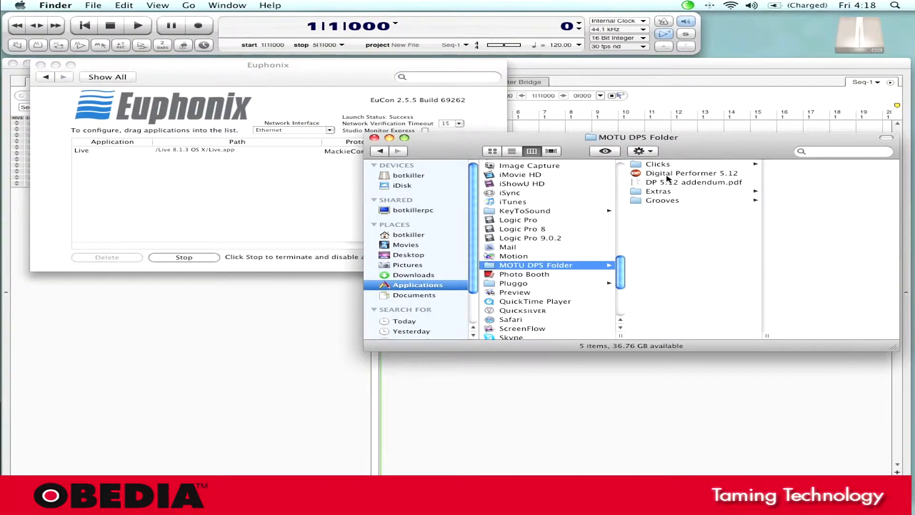
Add Digital Performer 5.12 to the Euphonix application list, getting HUI on ports 5–8
left_click(684, 173)
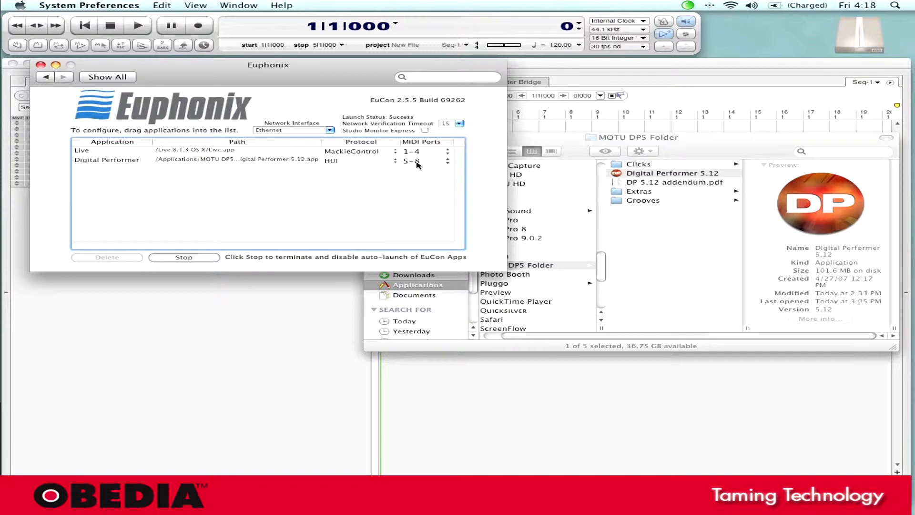
mouse_move(354, 170)
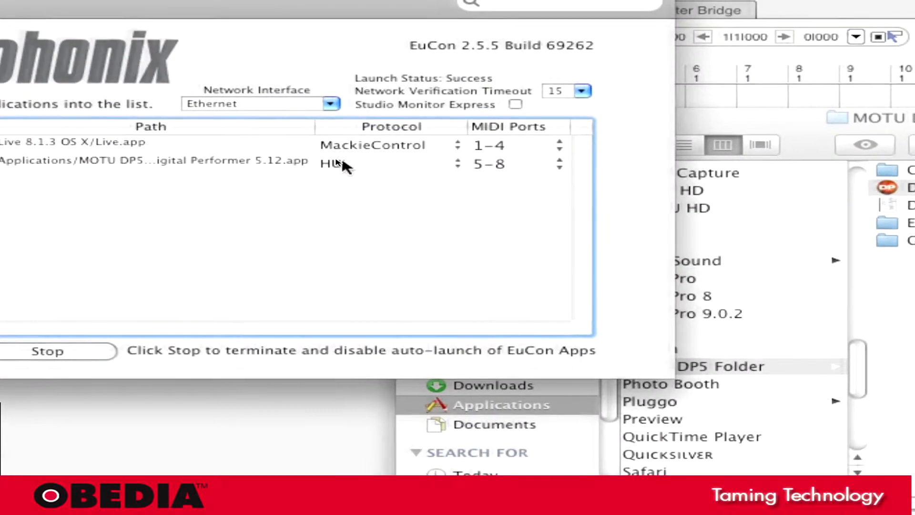
Switch Digital Performer's Euphonix protocol from HUI to MackieControl, triggering the restart prompt
left_click(338, 162)
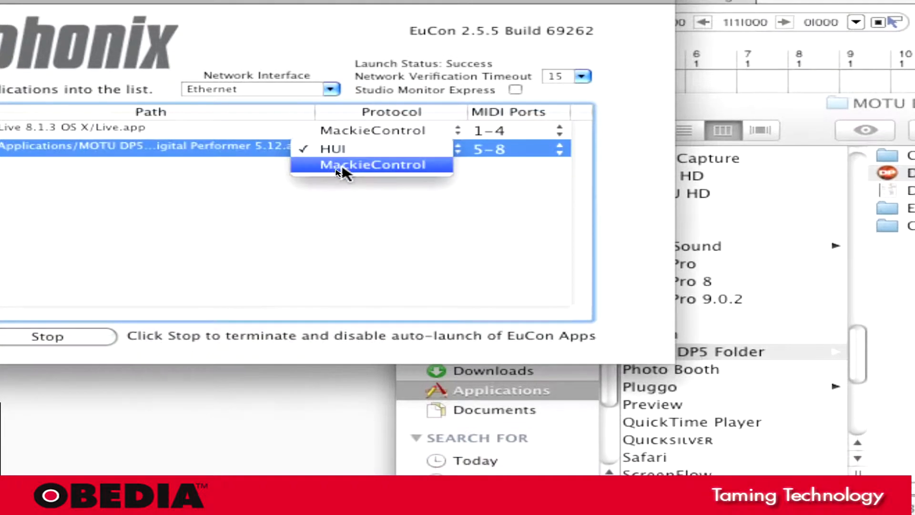
left_click(373, 164)
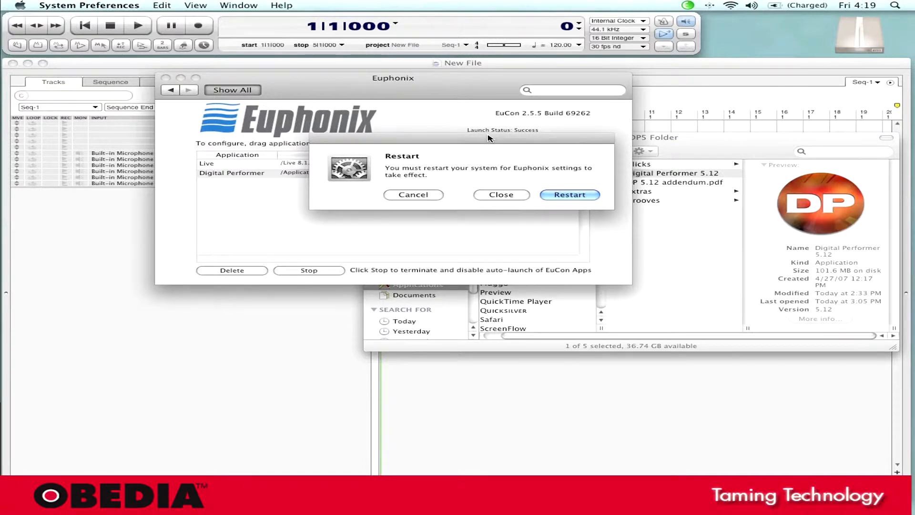
mouse_move(483, 142)
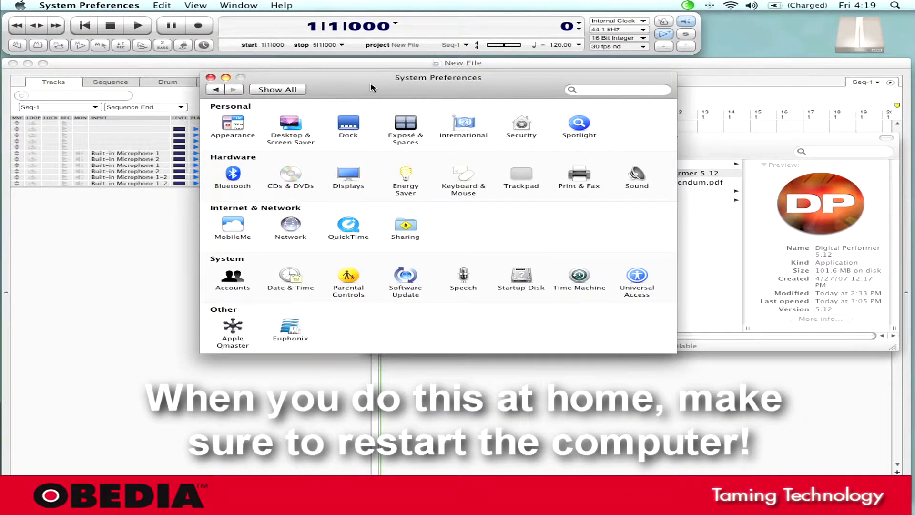
mouse_move(652, 143)
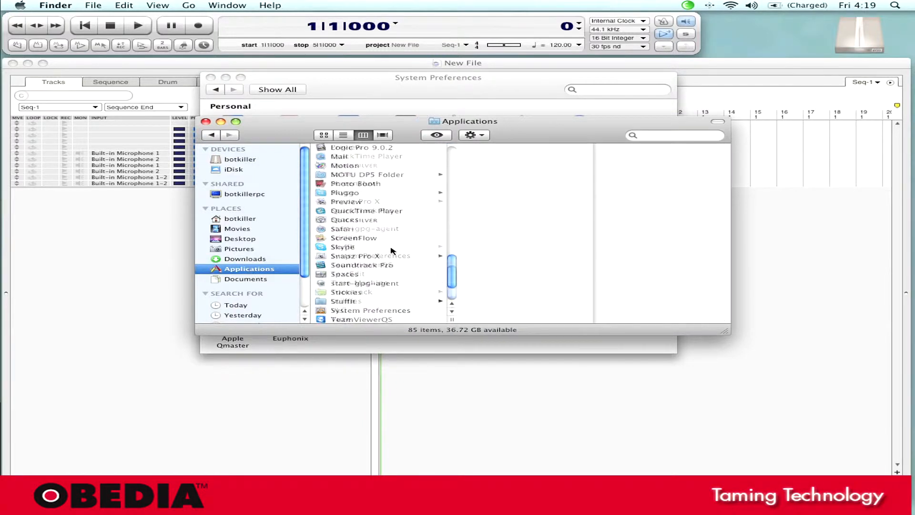
Launch Audio MIDI Setup from Applications > Utilities in Finder
left_click(346, 301)
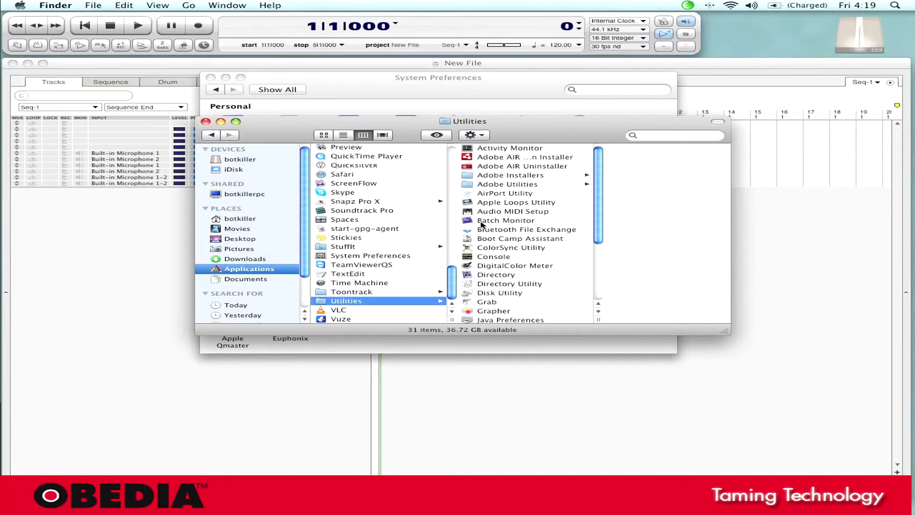
left_click(513, 211)
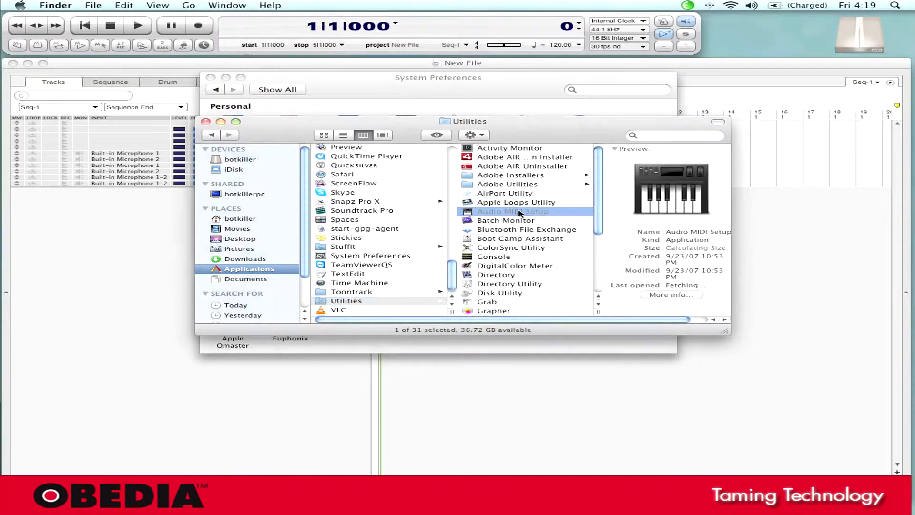
double_click(520, 211)
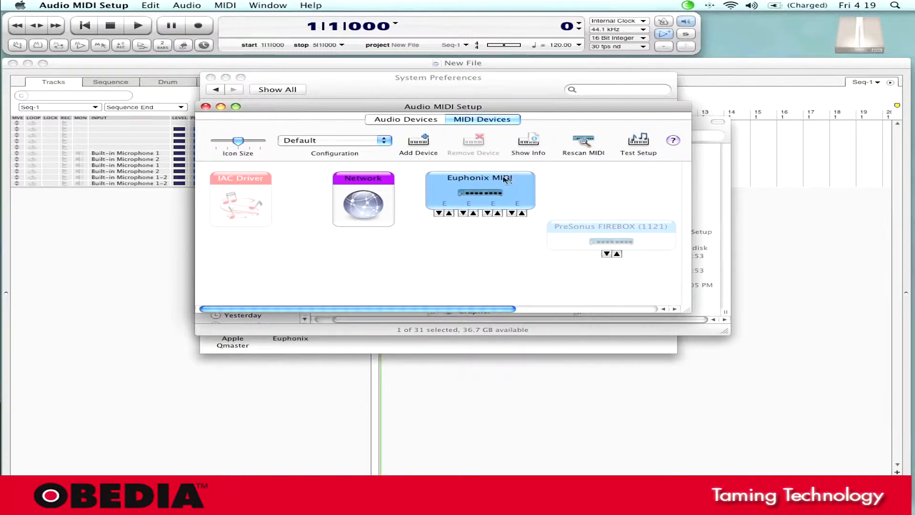
mouse_move(423, 153)
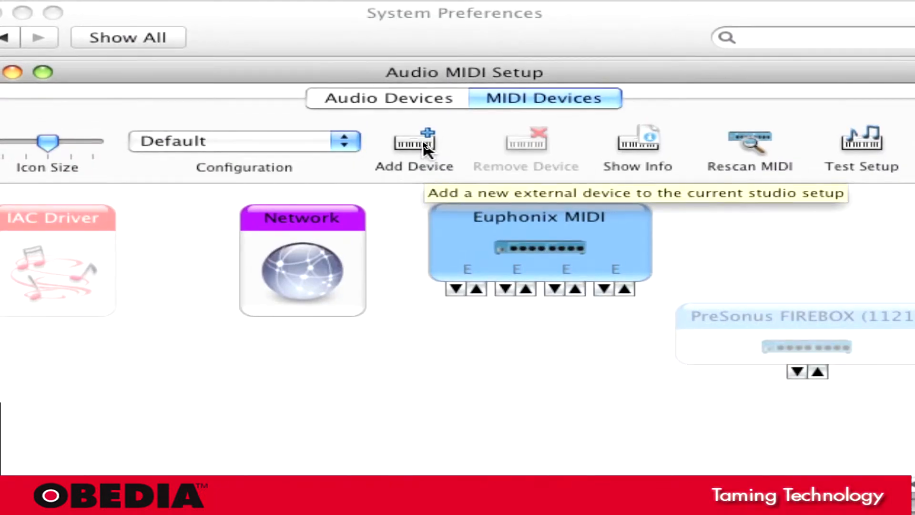
Add a new external MIDI device and bring up its properties window
left_click(414, 141)
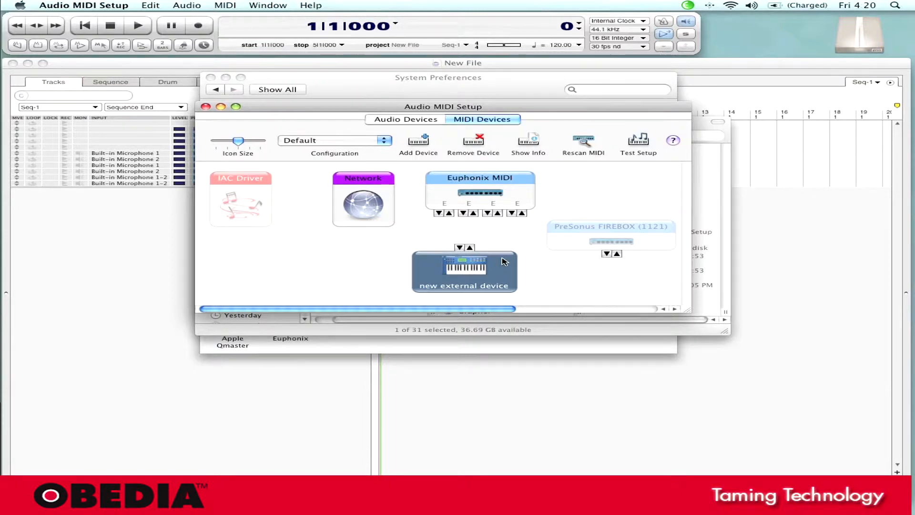
double_click(464, 270)
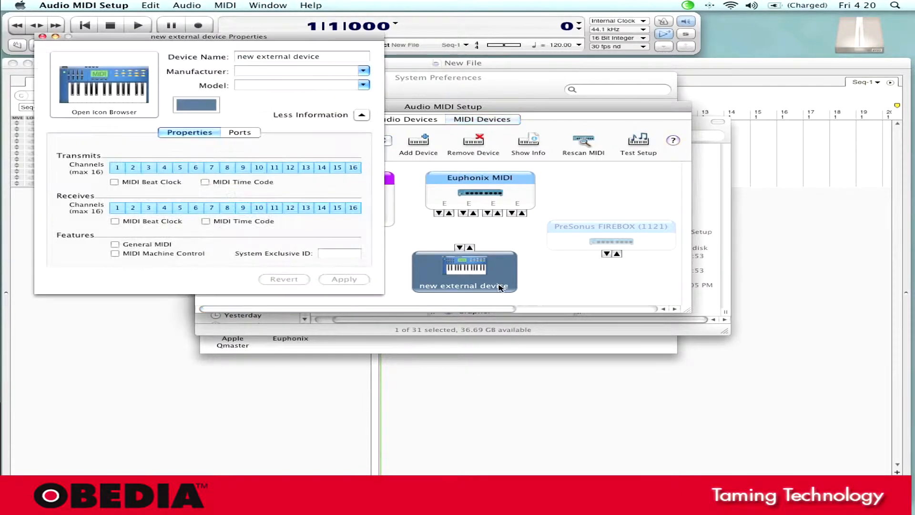
Name the device 'eucon dp5' with manufacturer Mackie and model Mackie Control
left_click_drag(209, 36, 436, 117)
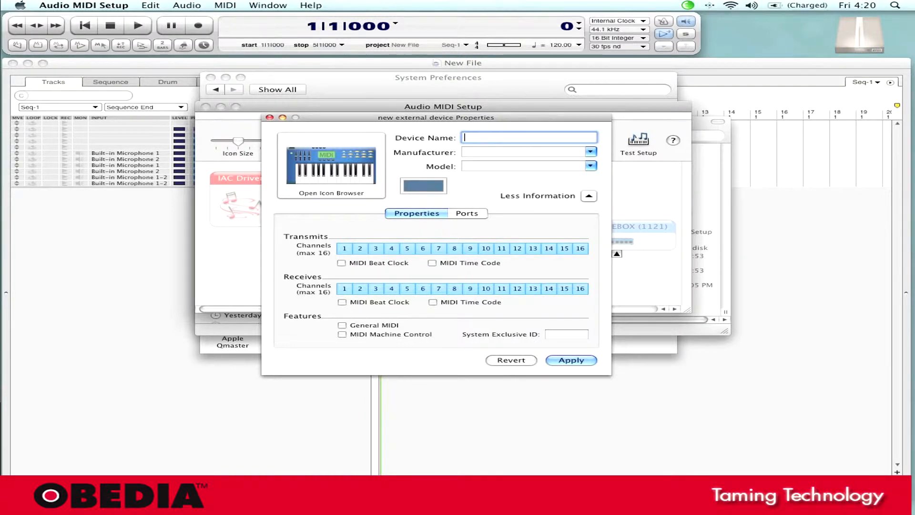
type("eucon")
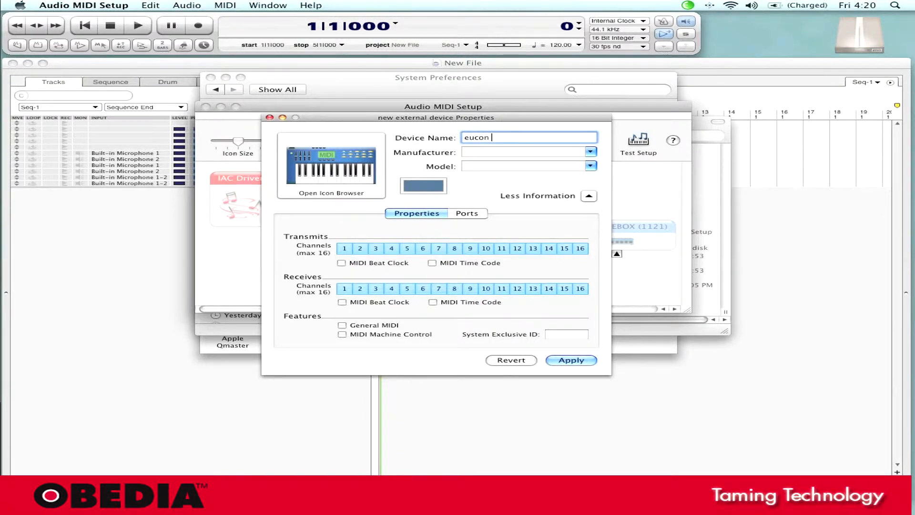
type("dp5")
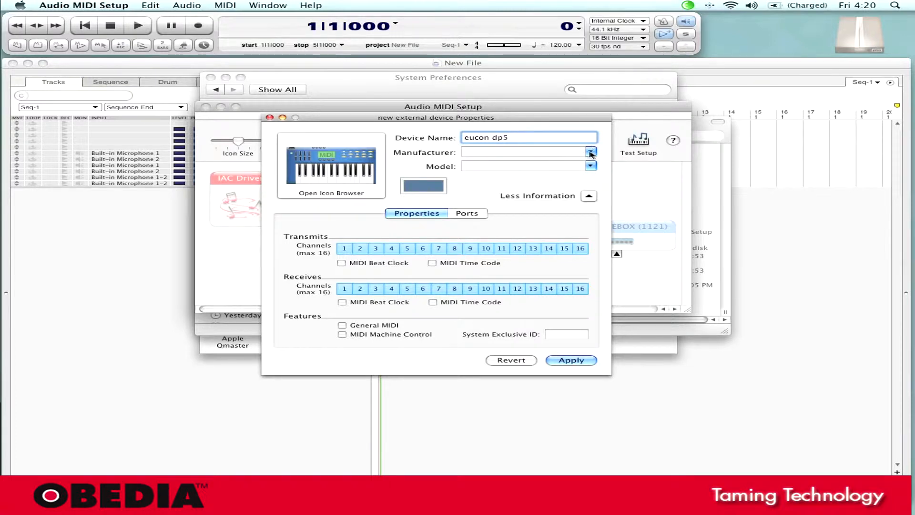
left_click(589, 151)
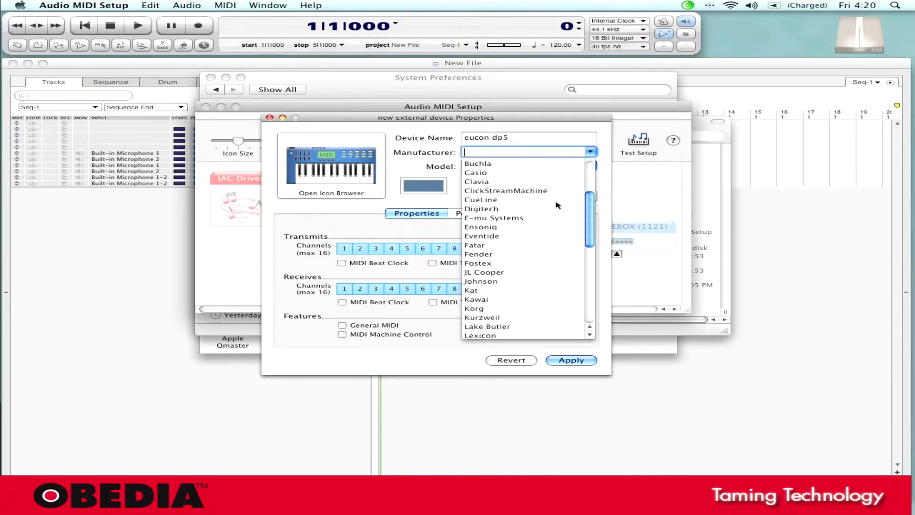
scroll("down", 3)
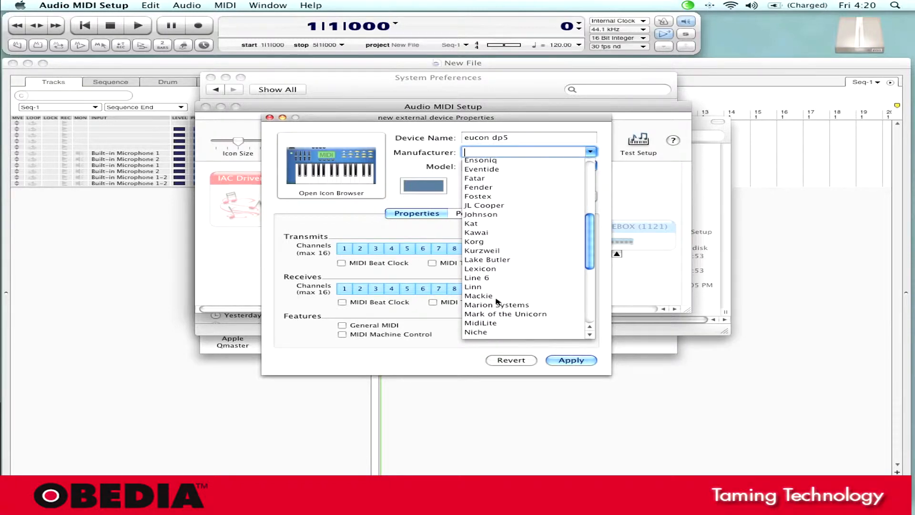
left_click(479, 296)
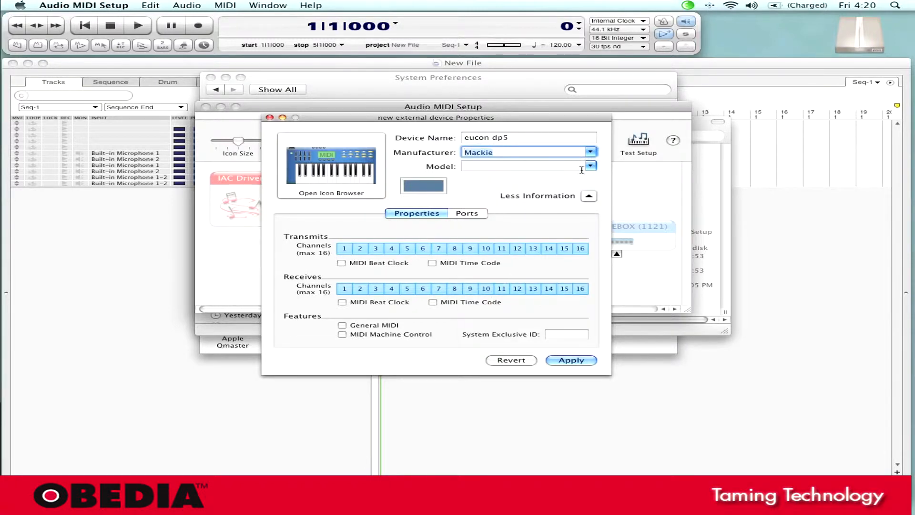
left_click(589, 166)
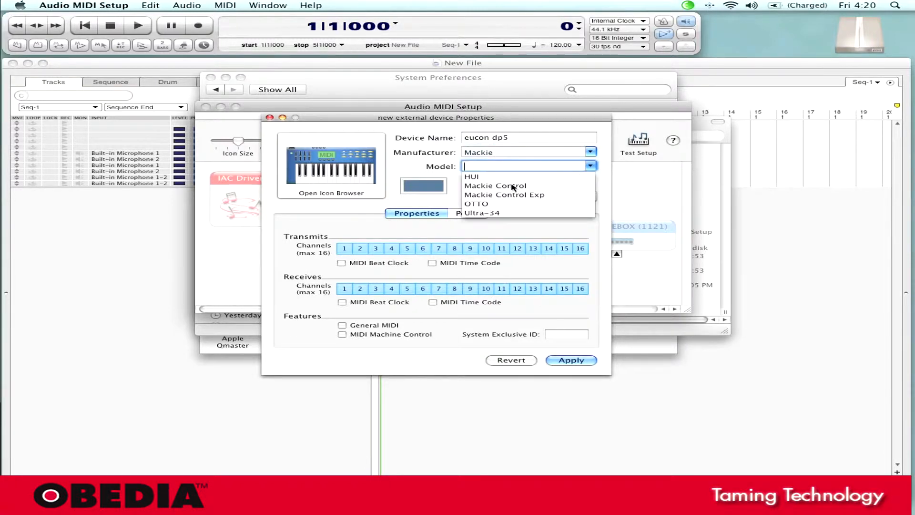
left_click(495, 185)
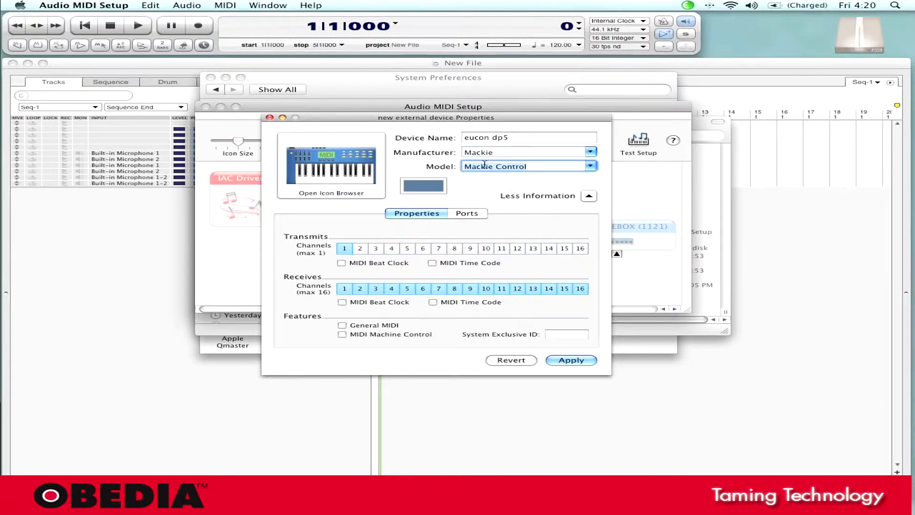
mouse_move(485, 166)
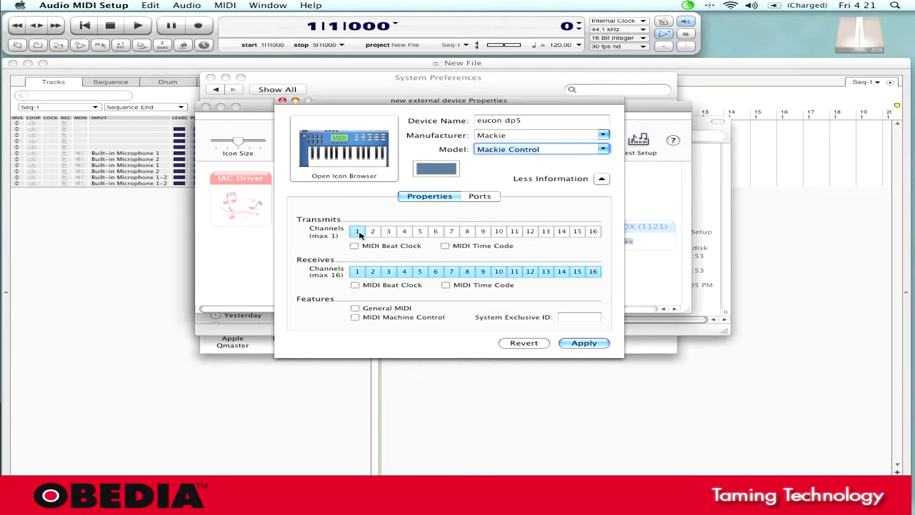
Set the device to transmit on channels 5–8 and apply the properties
left_click(357, 230)
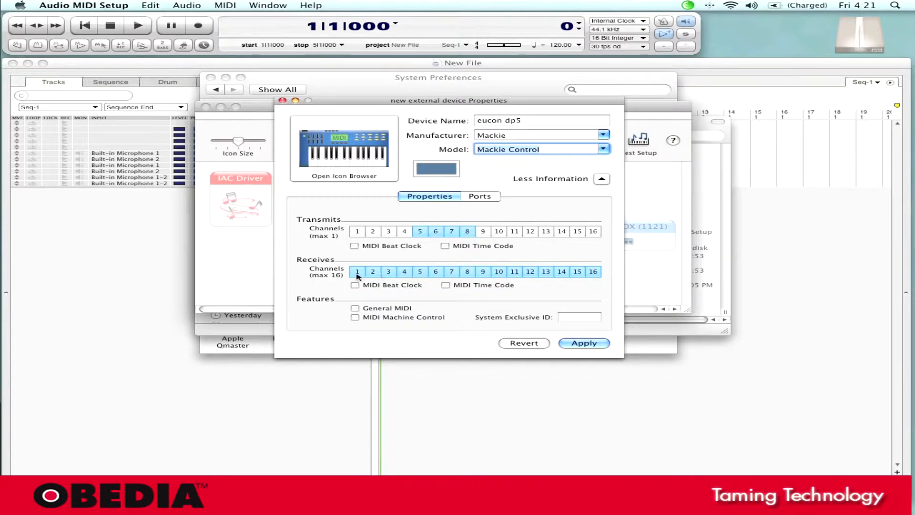
mouse_move(555, 274)
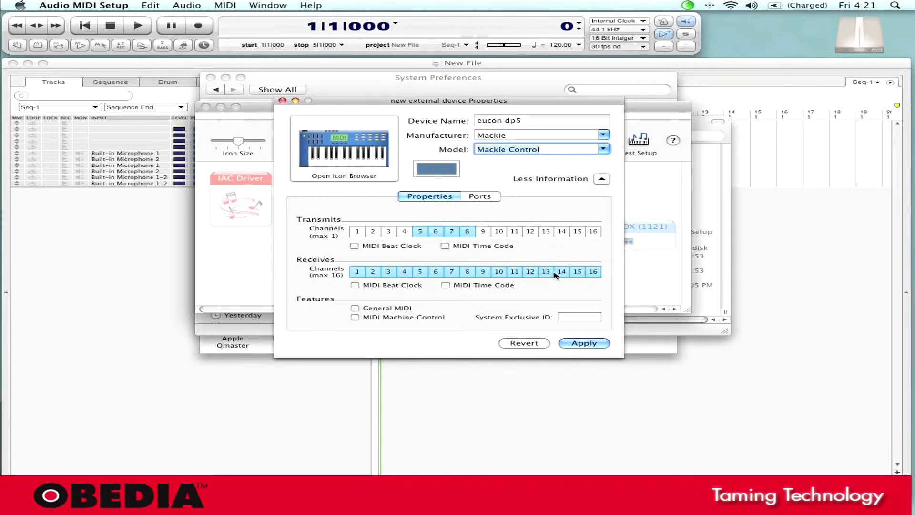
mouse_move(561, 203)
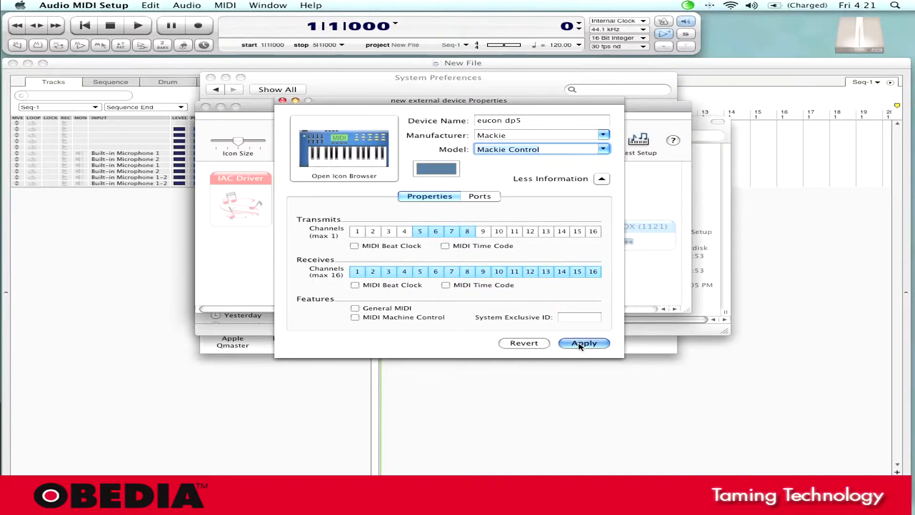
left_click(583, 343)
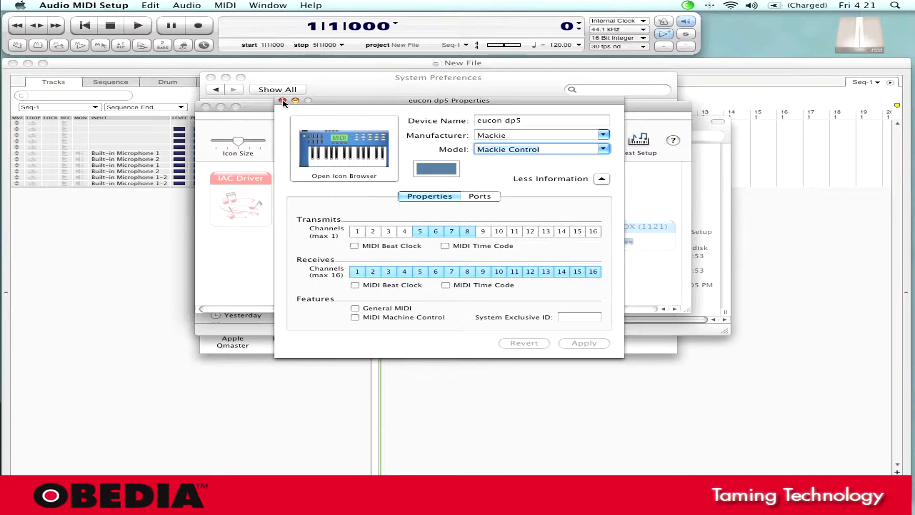
Close the properties and review the eucon dp5, PreSonus FireBox and Euphonix MIDI connections
left_click(284, 101)
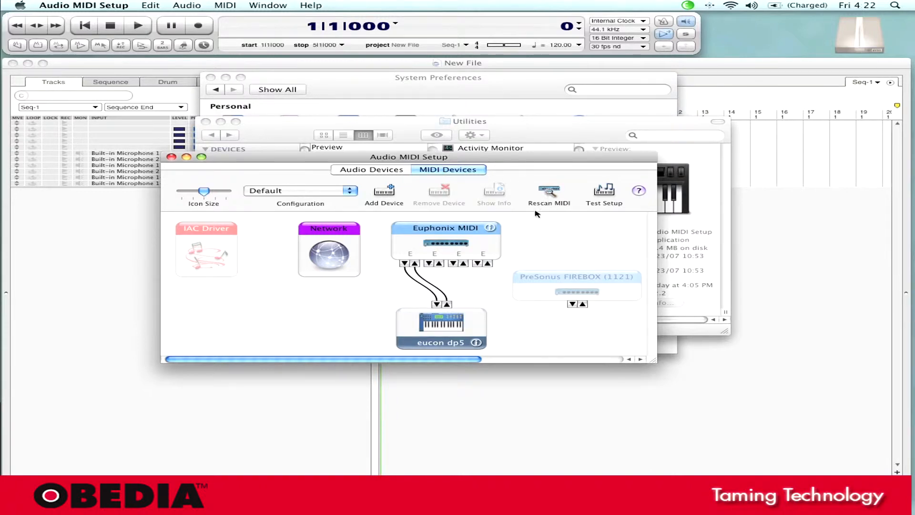
left_click(440, 329)
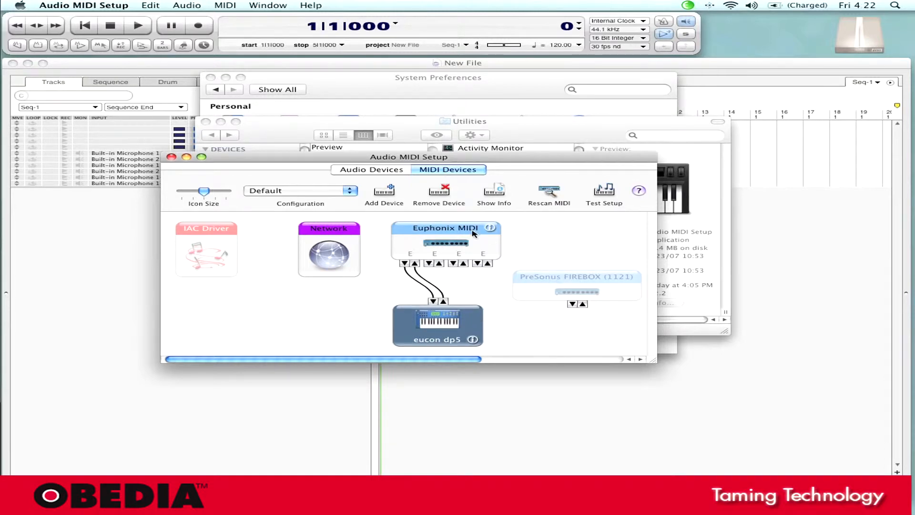
left_click(570, 284)
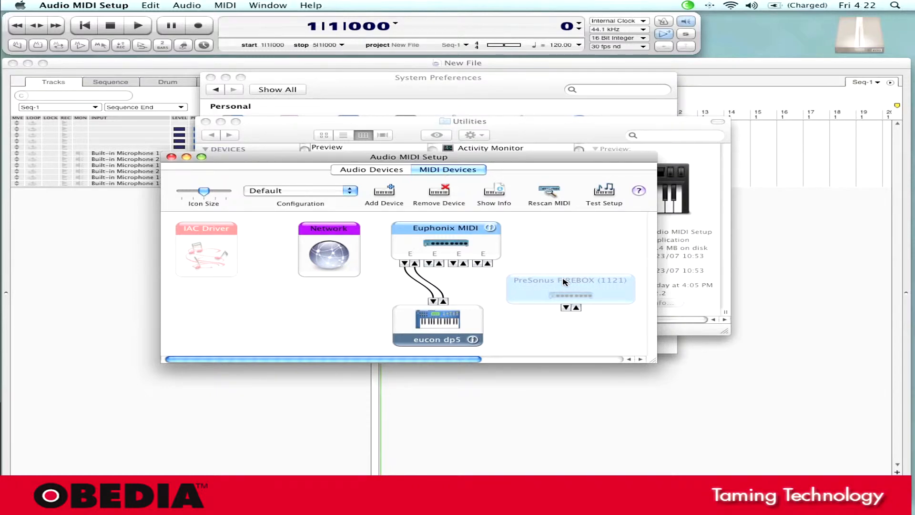
left_click(441, 227)
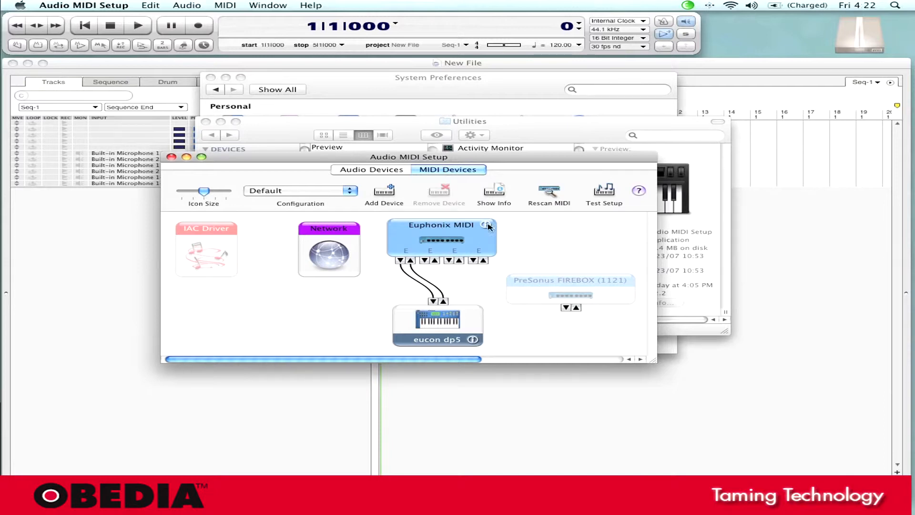
mouse_move(552, 194)
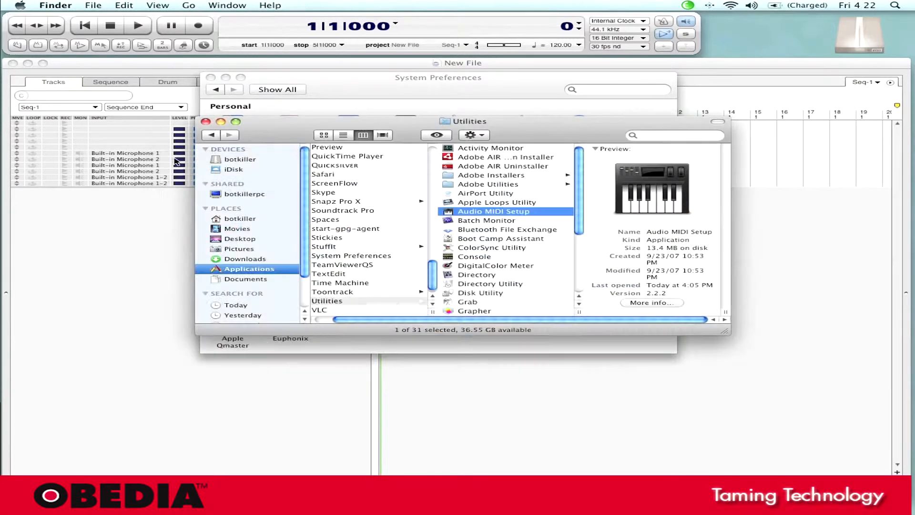
mouse_move(172, 247)
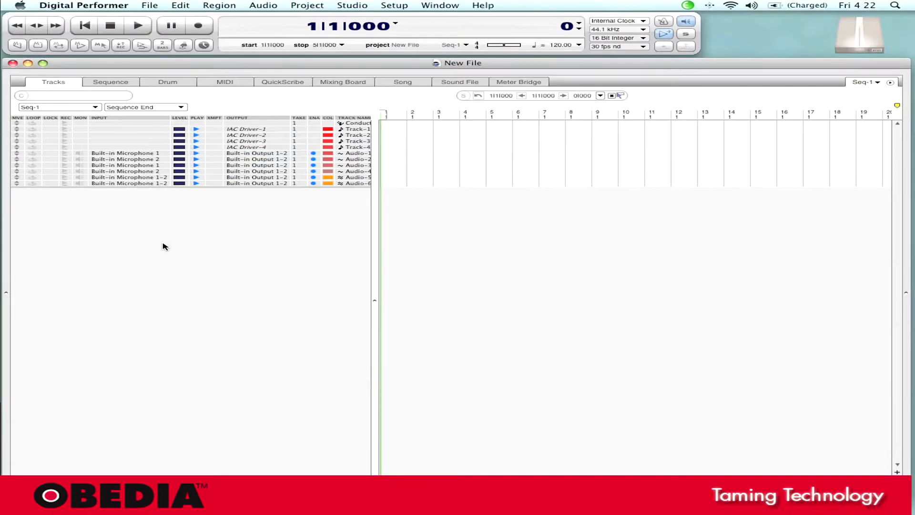
Bring up Control Surface Setup from Digital Performer's Setup menu
left_click(392, 5)
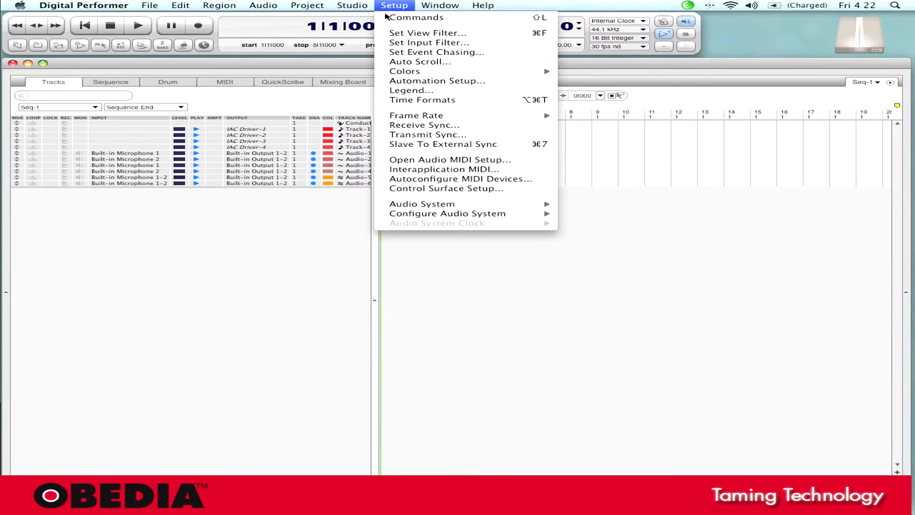
mouse_move(458, 190)
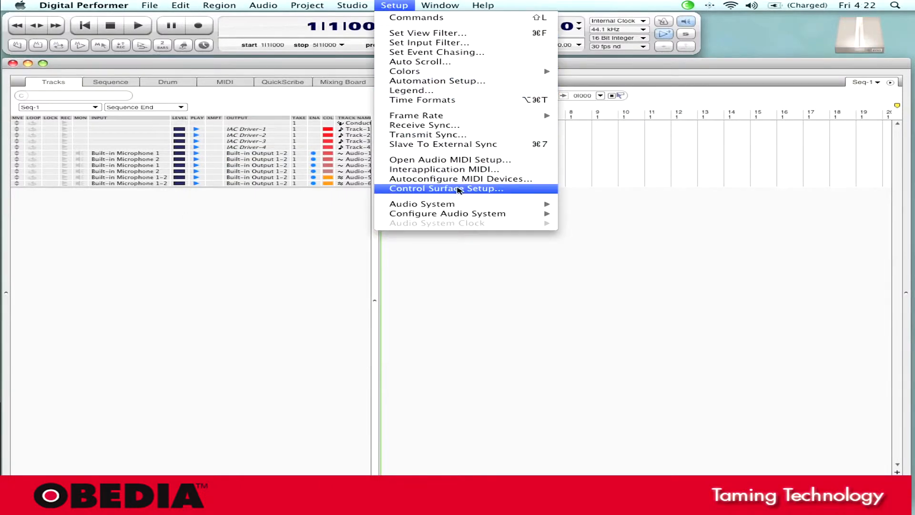
left_click(446, 188)
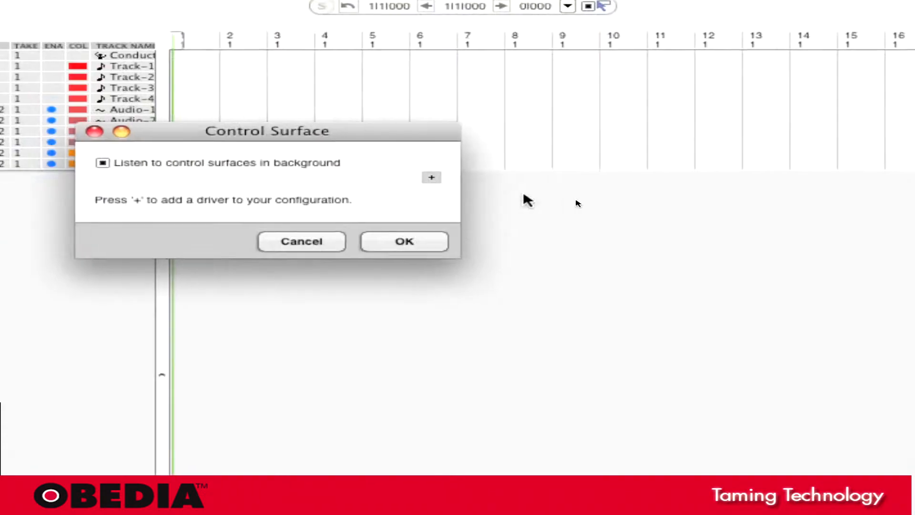
Add a Mackie Control surface driver assigned to the eucon dp5-5 MIDI port
left_click(431, 178)
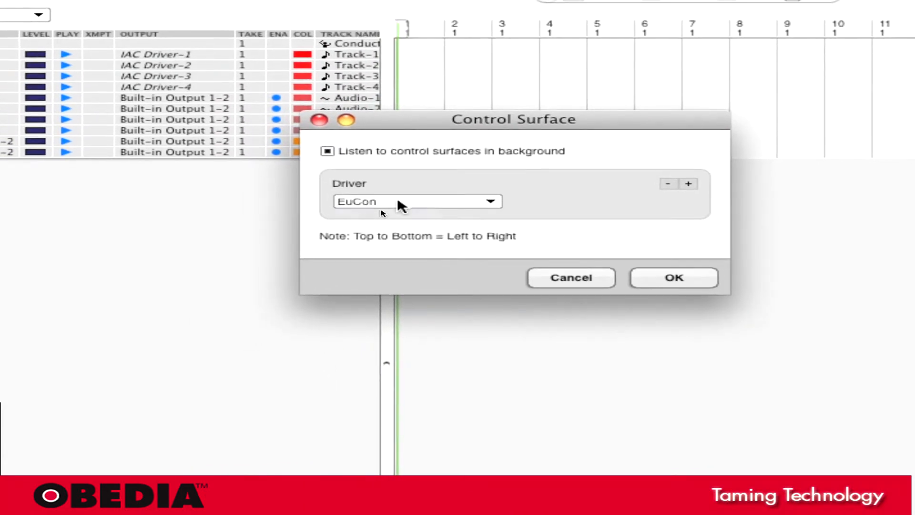
left_click(417, 201)
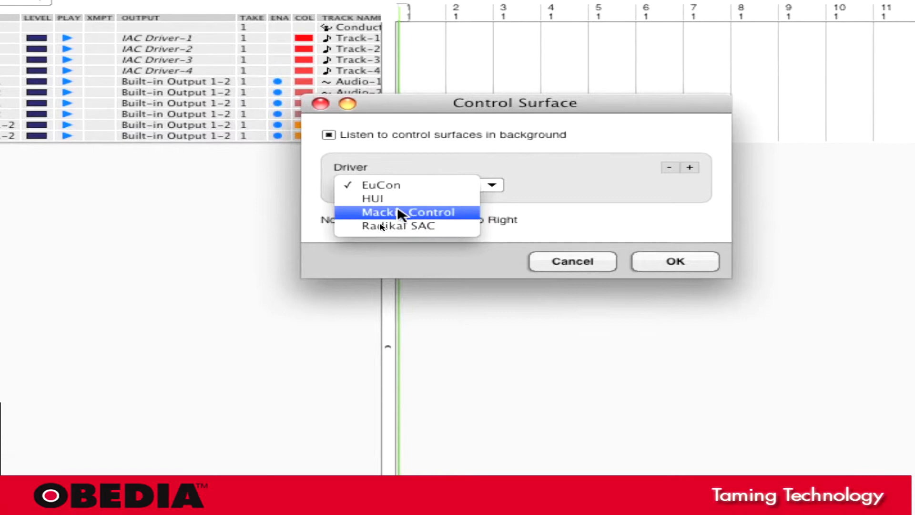
left_click(407, 212)
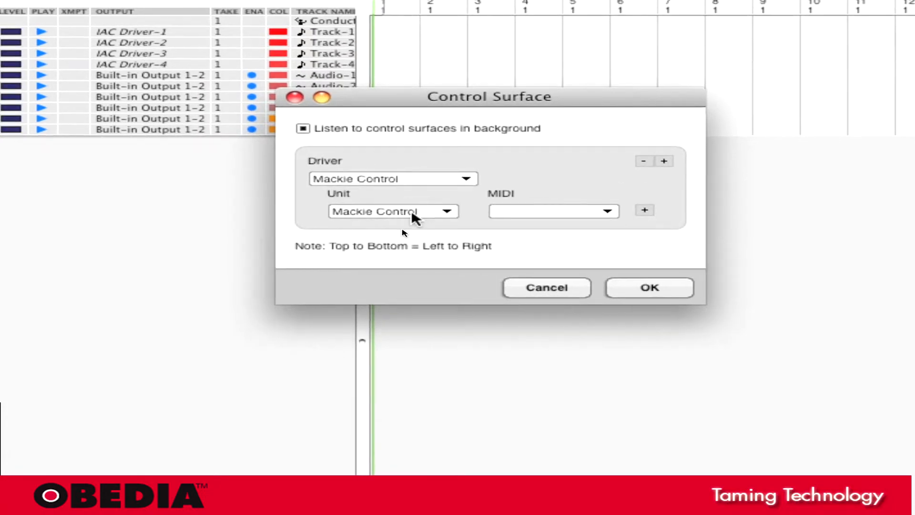
left_click(391, 211)
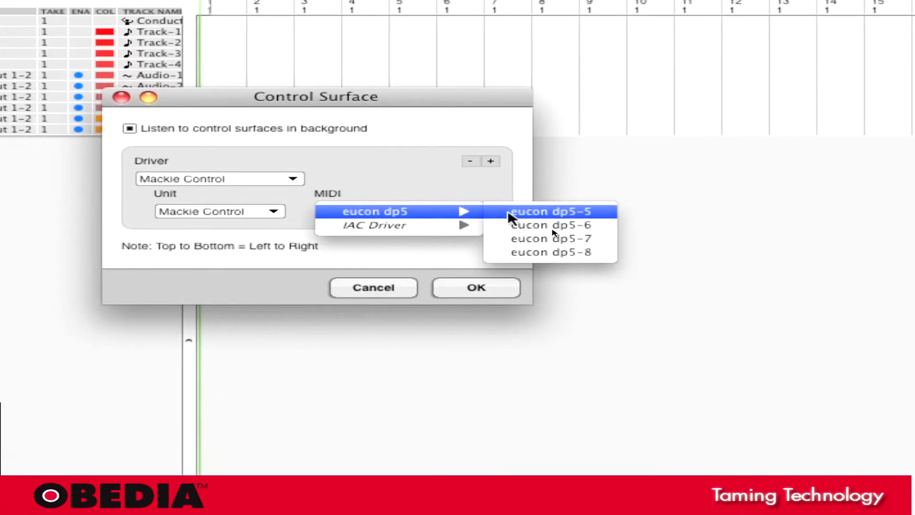
left_click(558, 211)
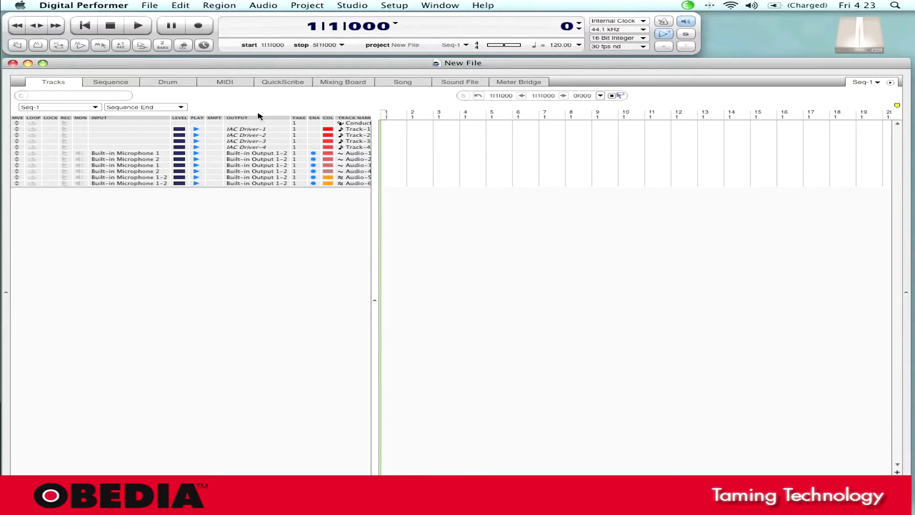
mouse_move(225, 91)
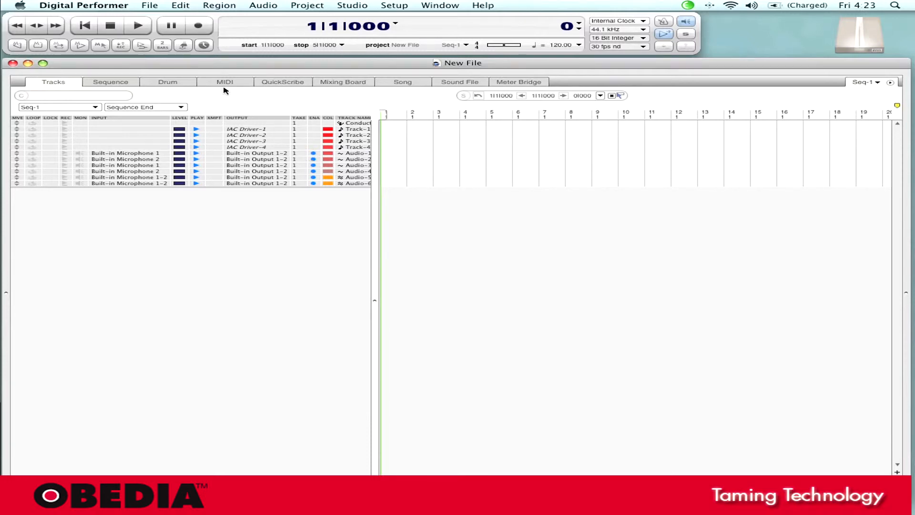
mouse_move(255, 92)
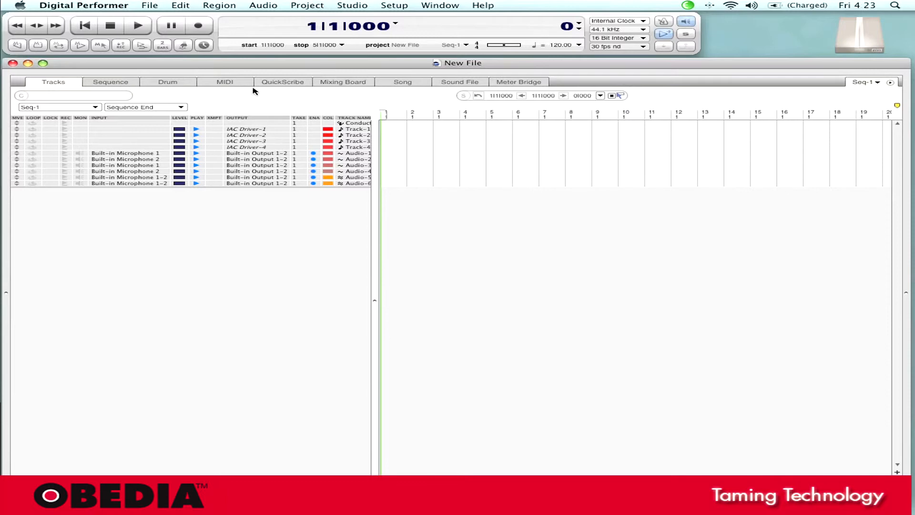
left_click(343, 82)
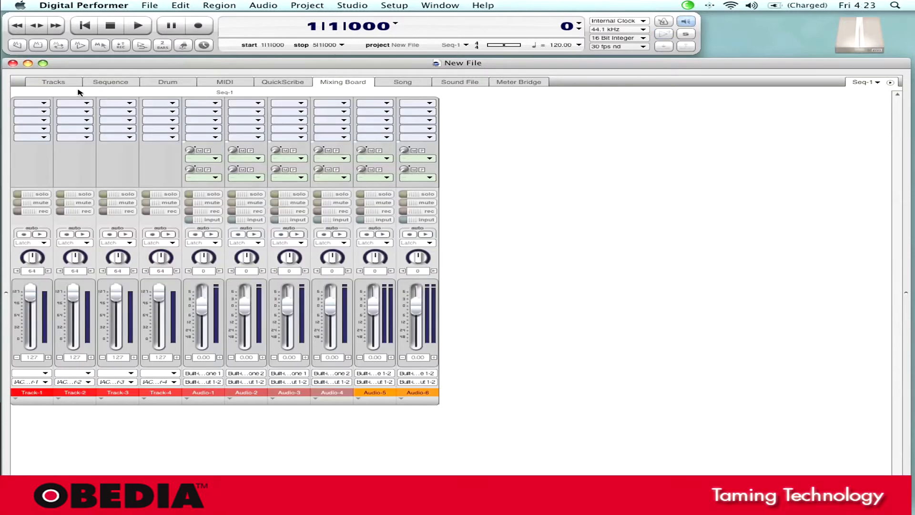
left_click(50, 82)
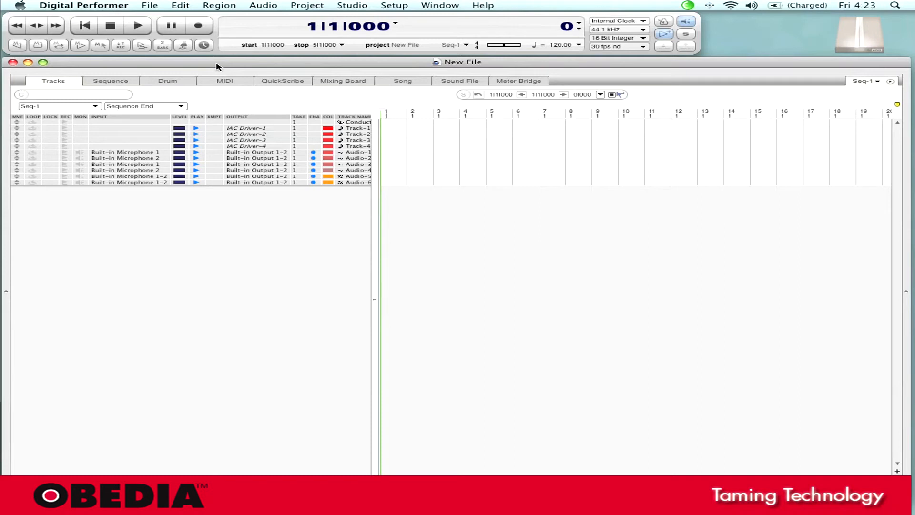
mouse_move(222, 124)
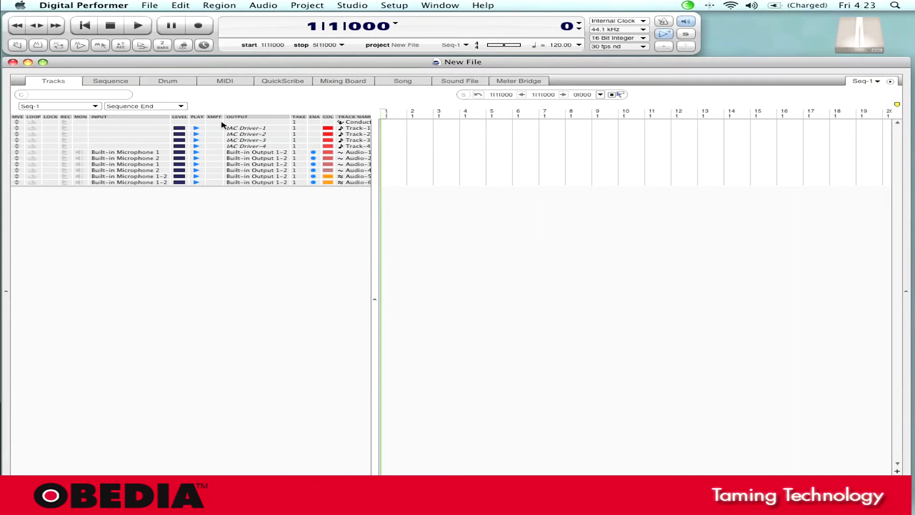
mouse_move(179, 67)
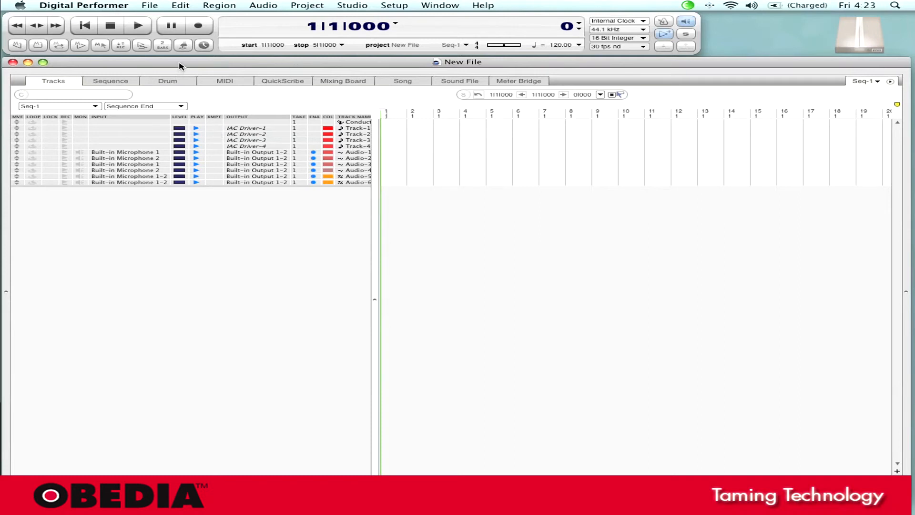